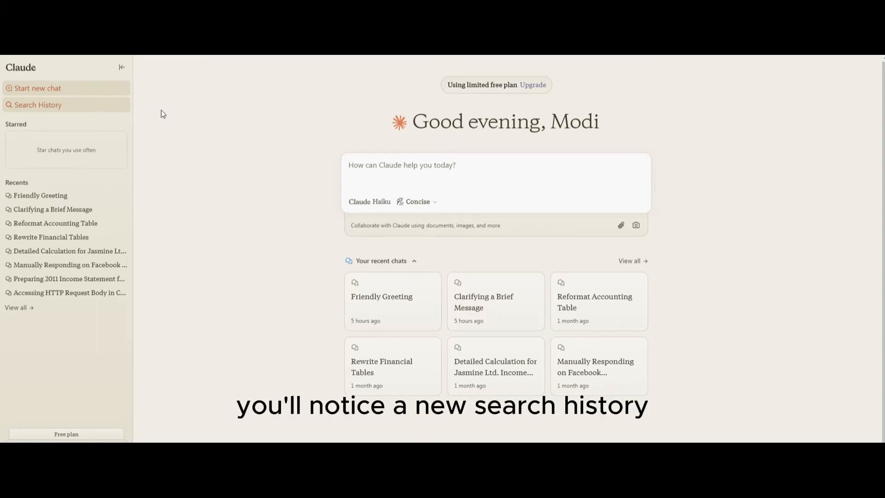
{"action": "mouse_move", "coordinate": [39, 105]}
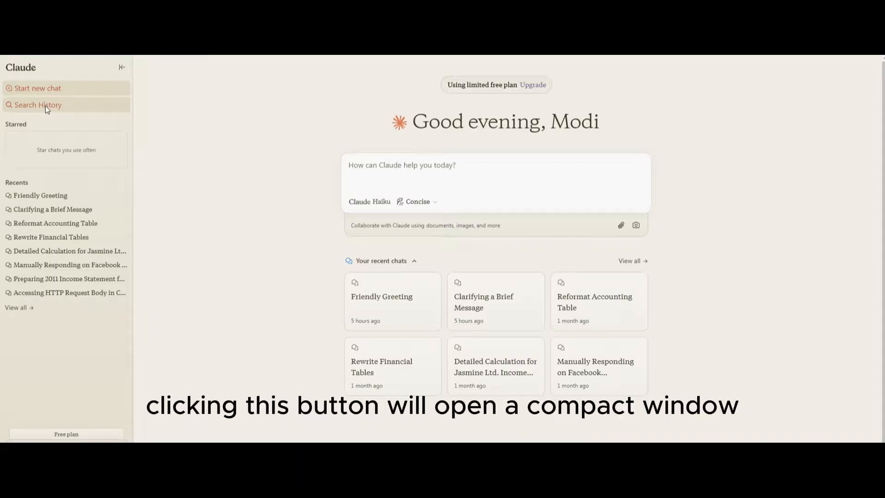
- Search the chat history for 's' and review the highlighted Q/A matches
{"action": "left_click", "coordinate": [38, 106]}
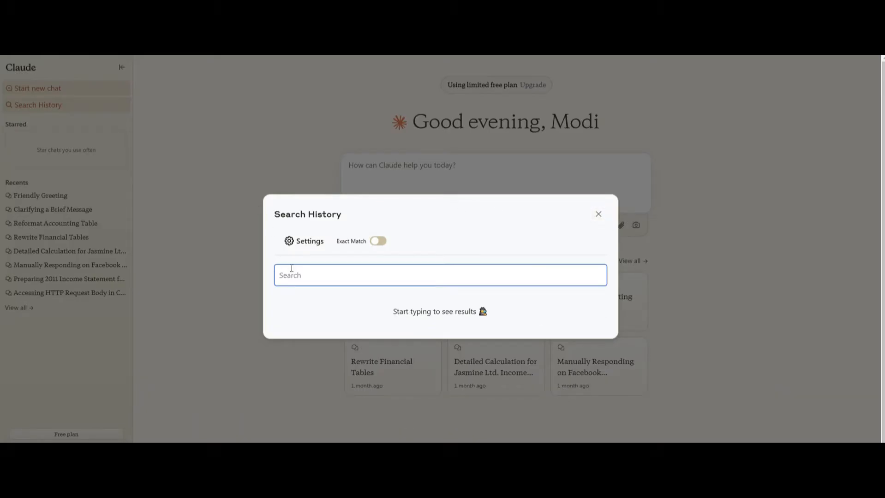
{"action": "type", "text": "s"}
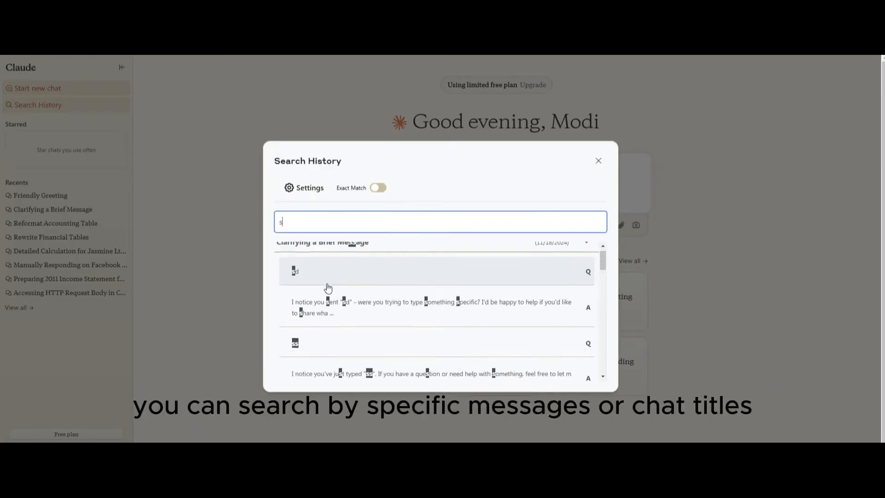
{"action": "scroll", "scroll_direction": "down", "scroll_amount": 3}
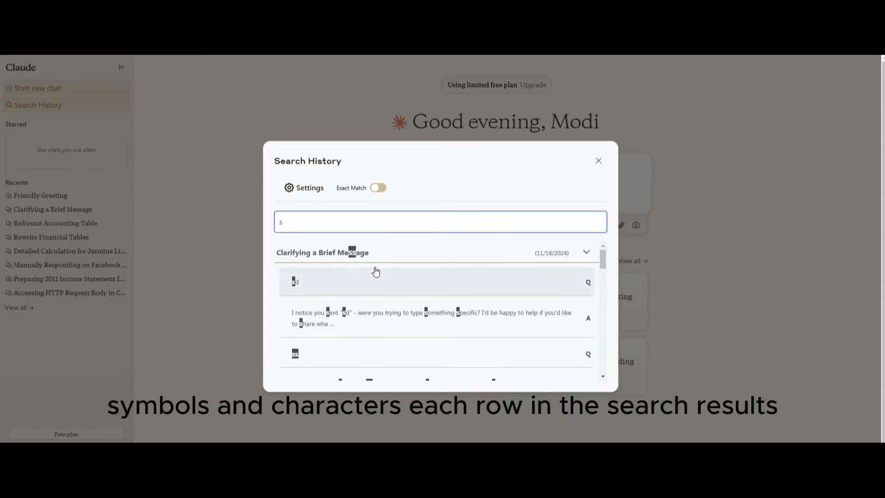
{"action": "mouse_move", "coordinate": [312, 358]}
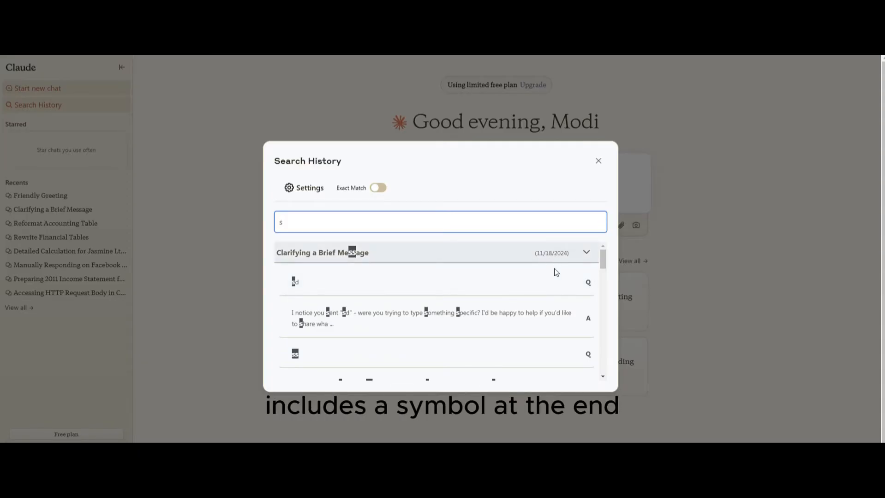
{"action": "mouse_move", "coordinate": [581, 320]}
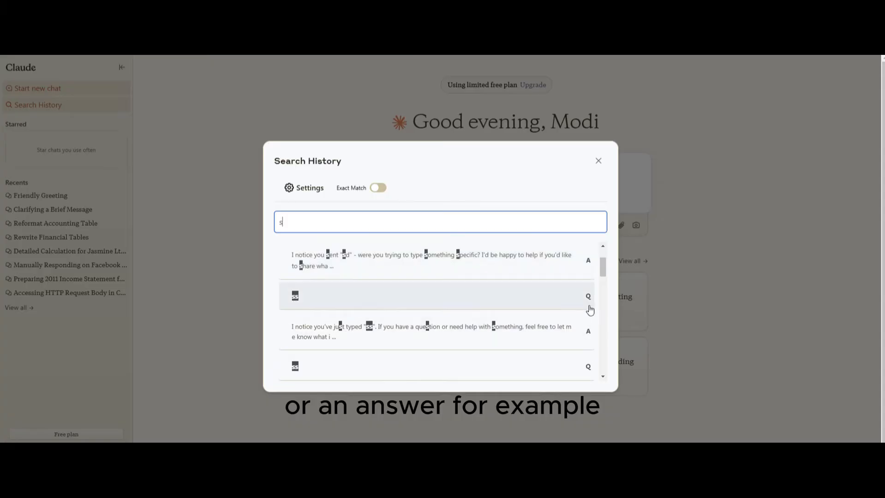
{"action": "mouse_move", "coordinate": [588, 342]}
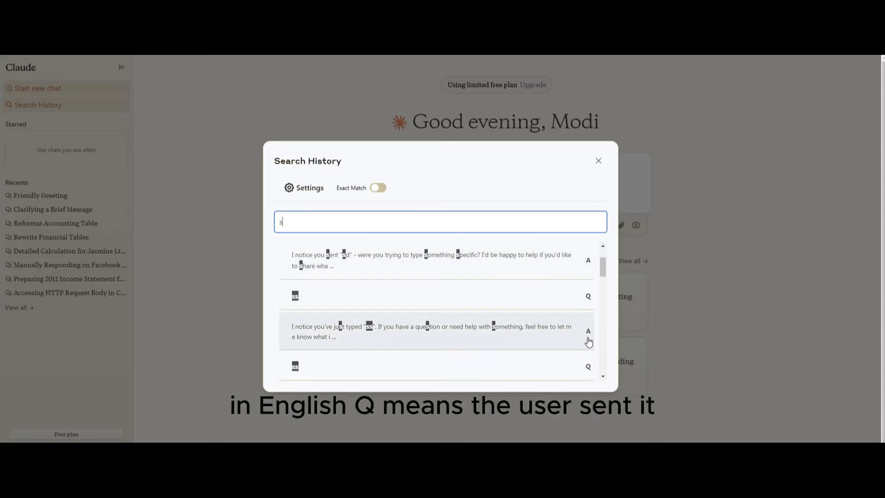
{"action": "mouse_move", "coordinate": [589, 288]}
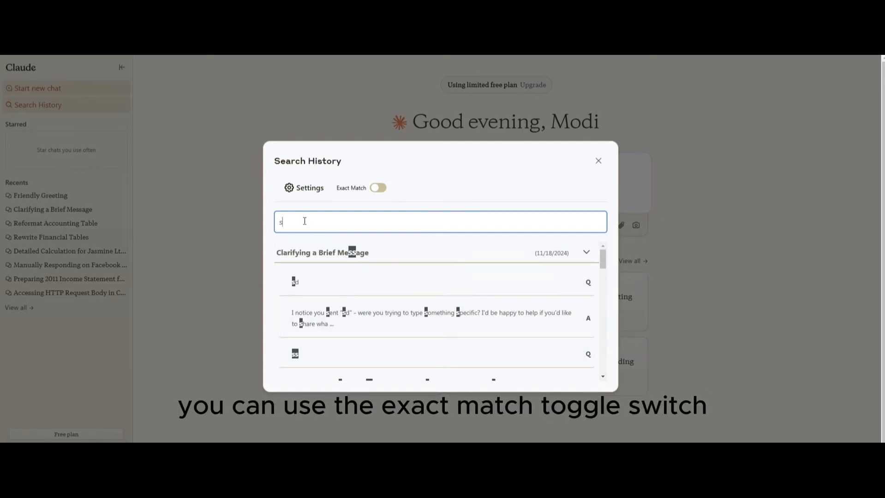
- Extend the query to 'ss', try Exact Match on, then turn it back off
{"action": "type", "text": "s"}
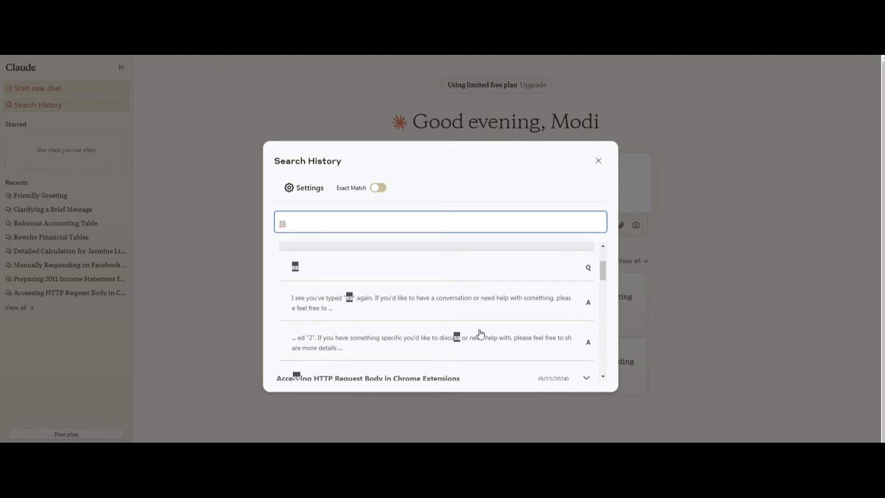
{"action": "left_click", "coordinate": [378, 188]}
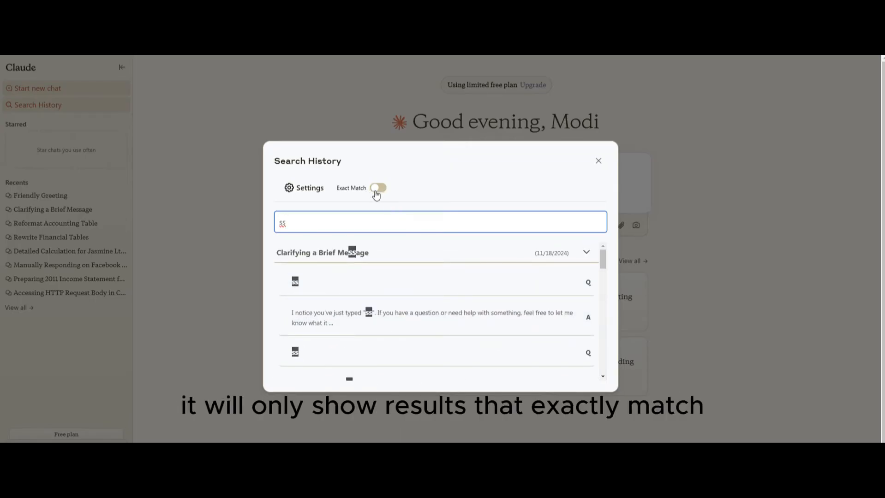
{"action": "left_click", "coordinate": [377, 187]}
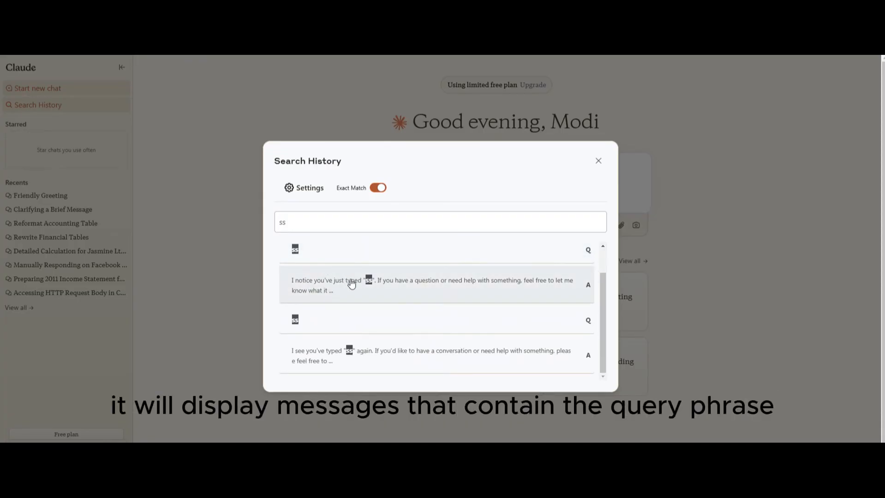
{"action": "left_click", "coordinate": [378, 189]}
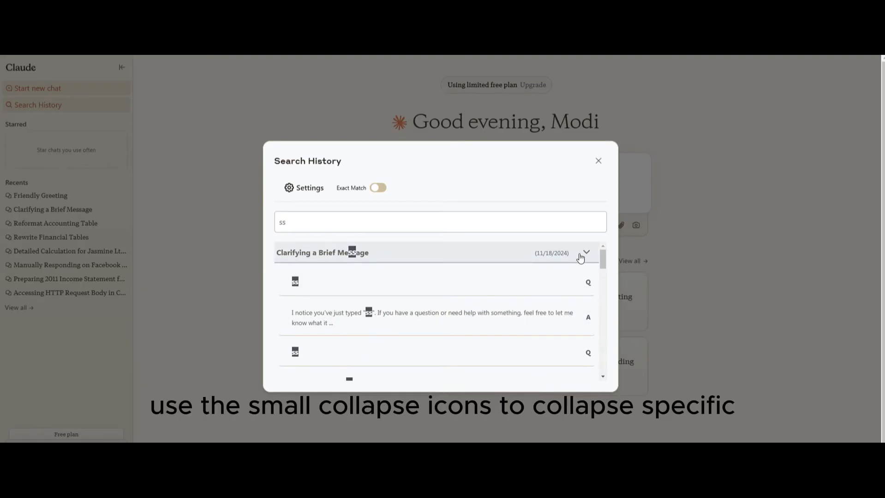
- Collapse the Clarifying a Brief Message, Chrome extension and one more conversation's results
{"action": "left_click", "coordinate": [586, 252]}
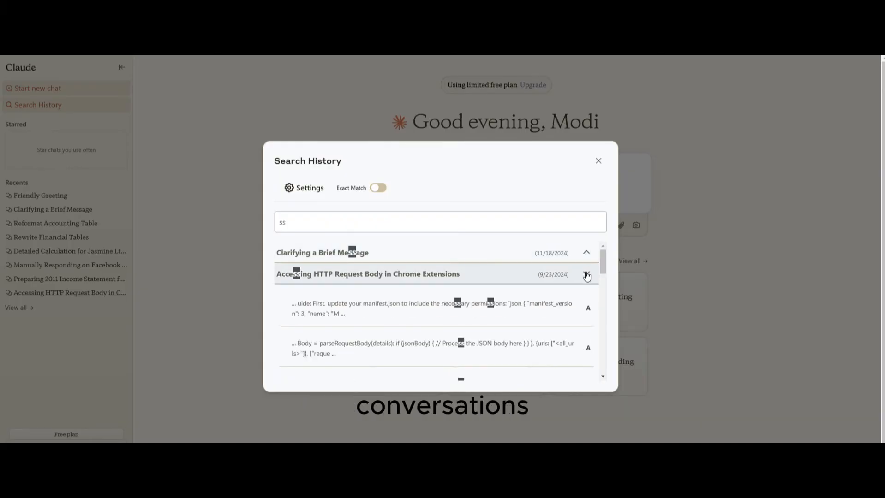
{"action": "left_click", "coordinate": [586, 275]}
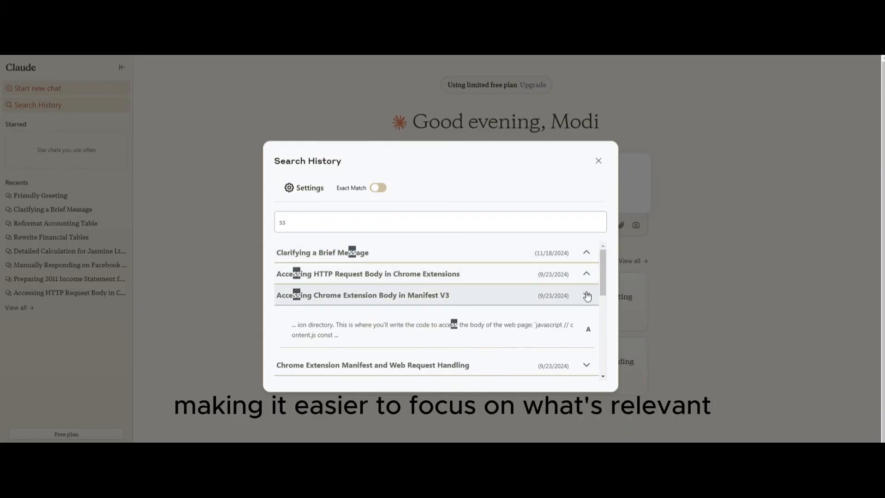
{"action": "scroll", "scroll_direction": "down", "scroll_amount": 3}
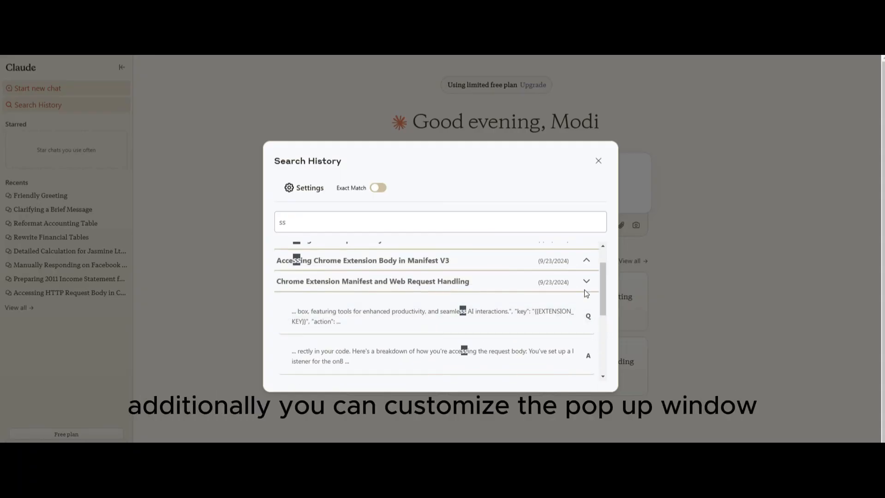
{"action": "scroll", "scroll_direction": "down", "scroll_amount": 3}
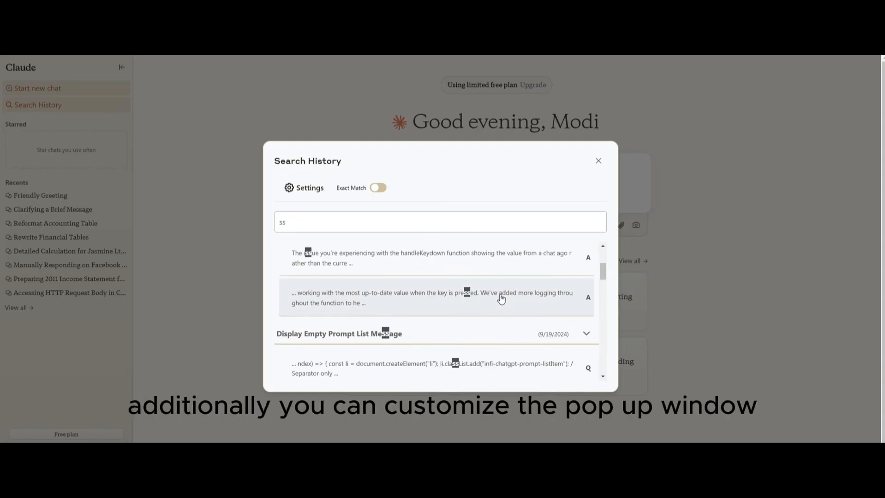
{"action": "left_click", "coordinate": [303, 188]}
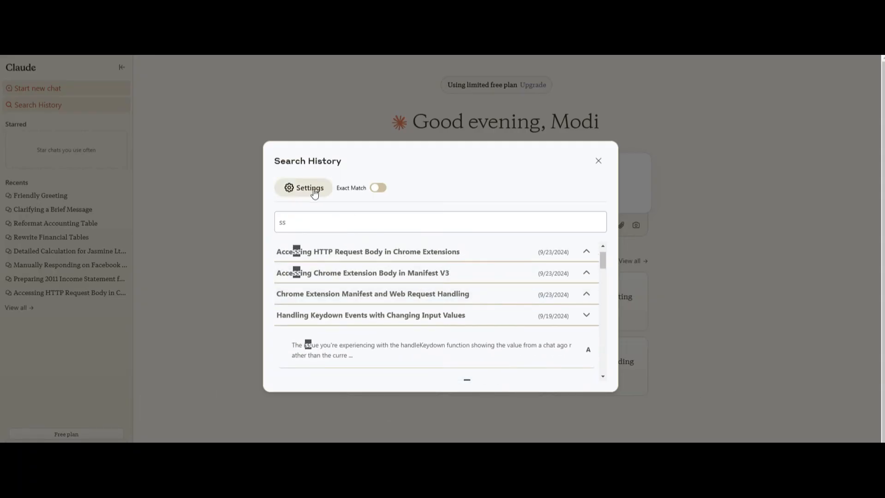
- Show the Settings window with the Select Language list expanded (Arabic, German, Spanish, Hindi)
{"action": "left_click", "coordinate": [304, 189]}
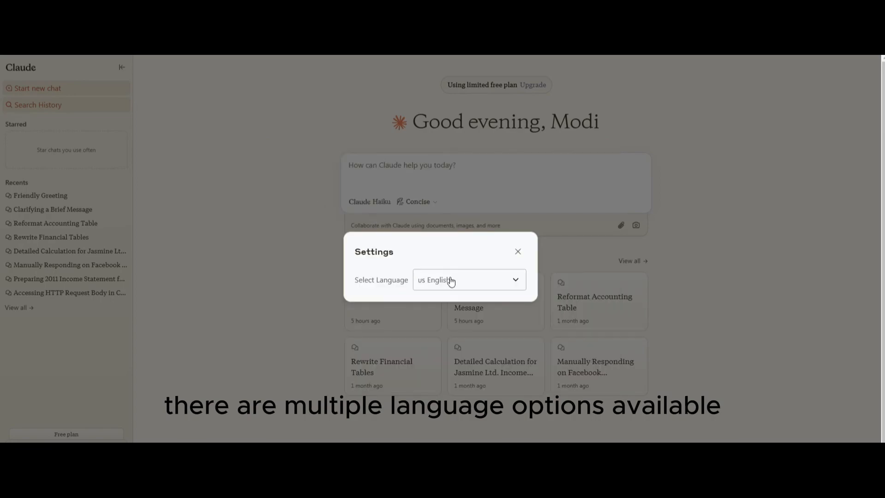
{"action": "left_click", "coordinate": [467, 280]}
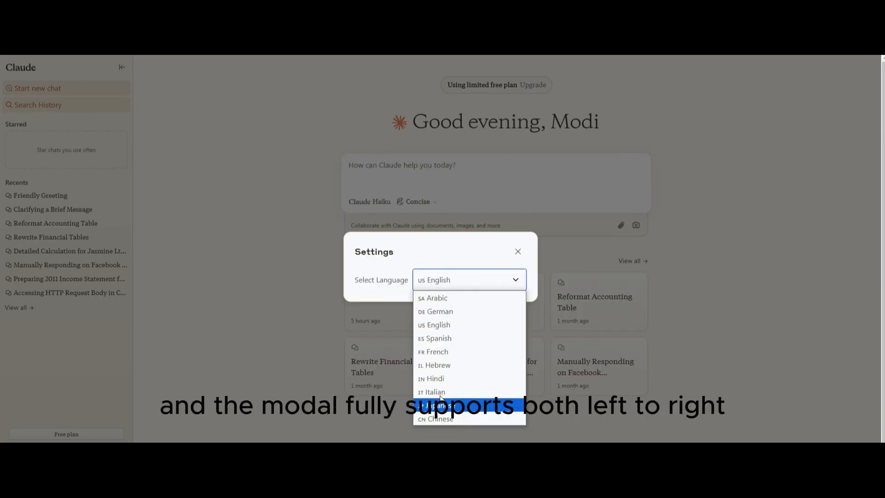
{"action": "mouse_move", "coordinate": [439, 312]}
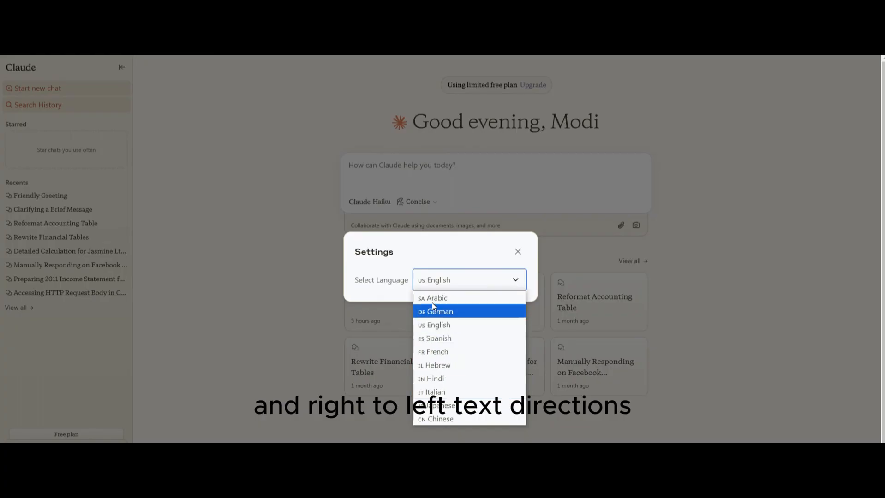